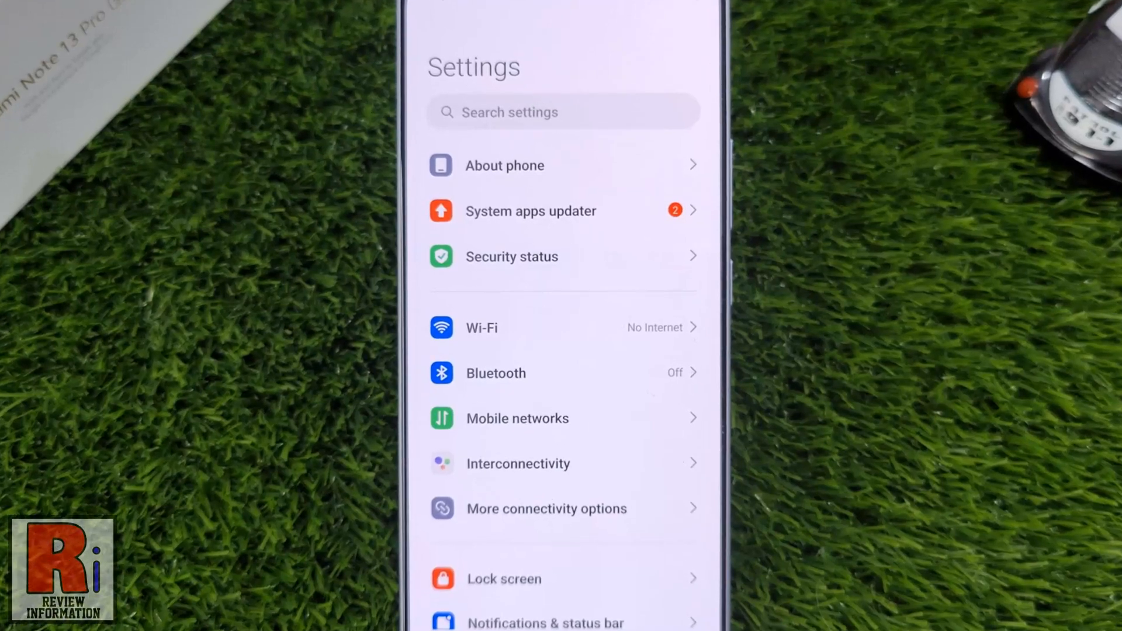
Step: Reach the Apps page from the main Settings list
scroll(down, 3)
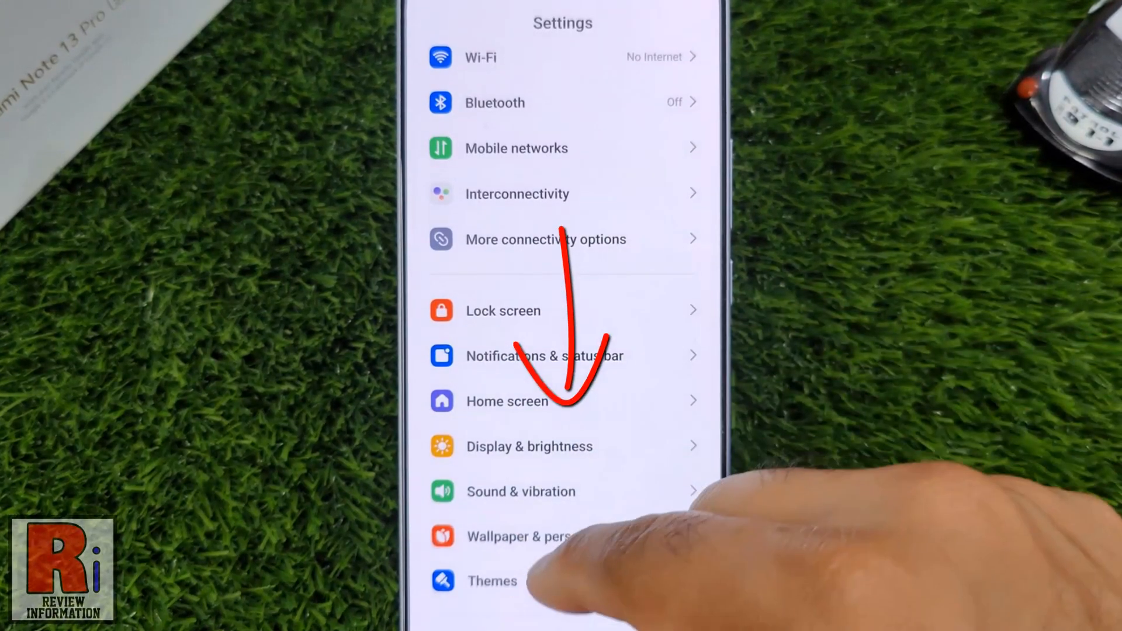
scroll(down, 3)
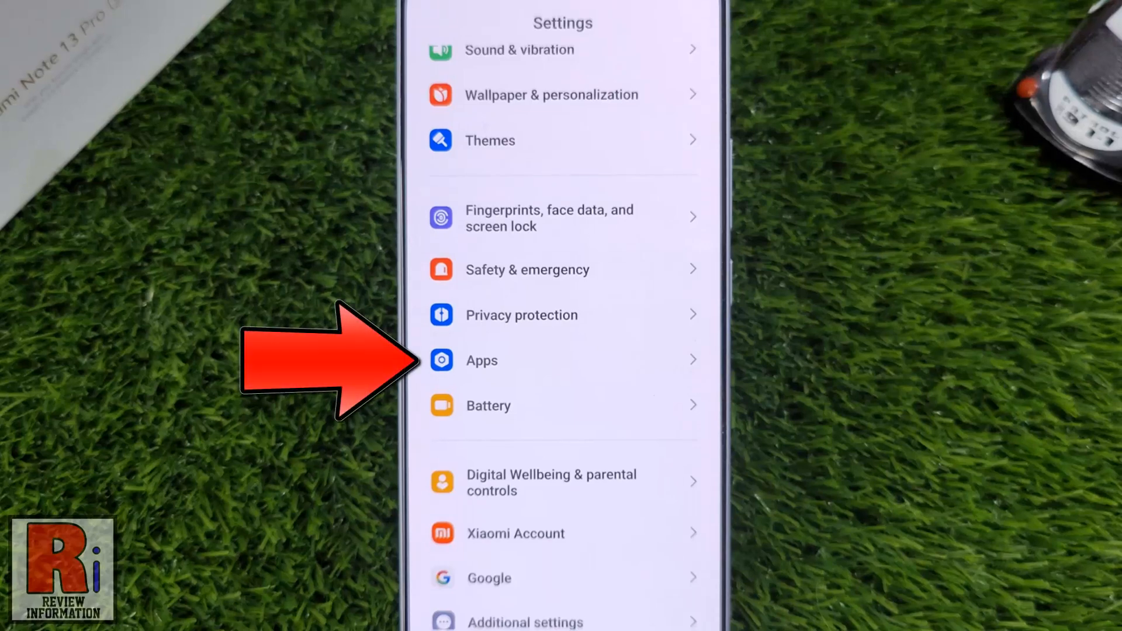
click(482, 360)
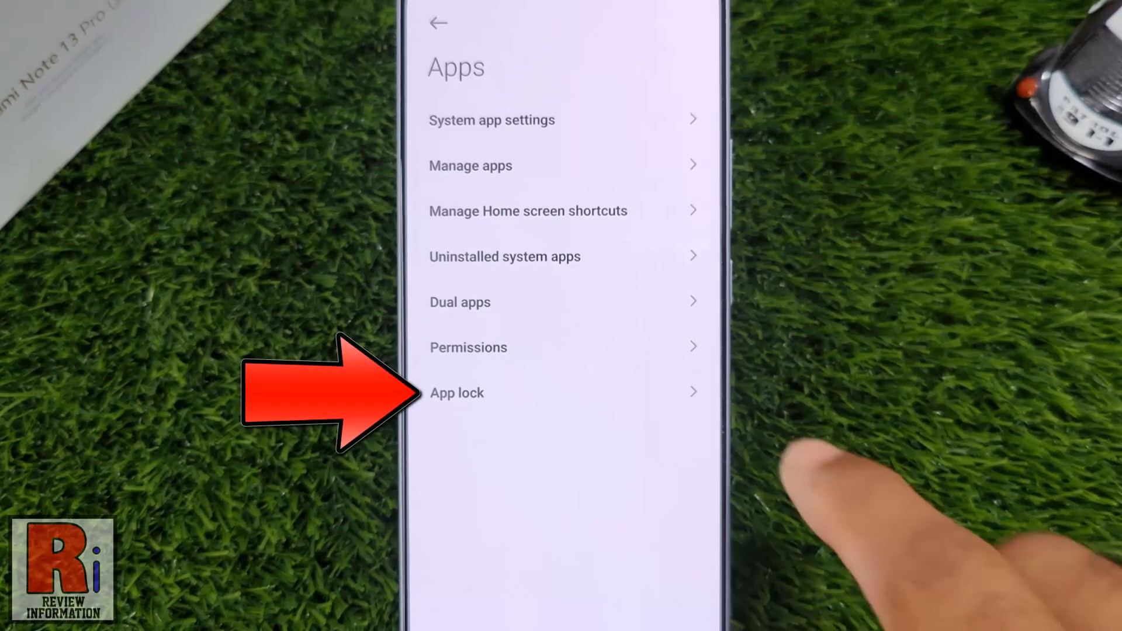
Step: Turn on App lock and draw a new unlock pattern, reaching the Xiaomi Account prompt
click(457, 393)
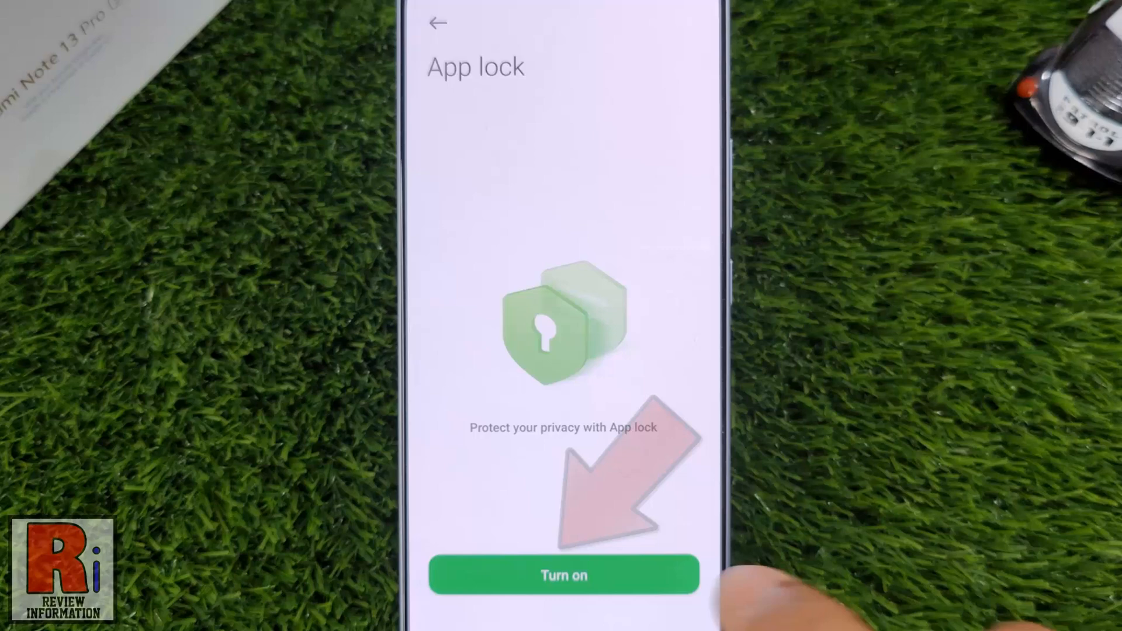
click(563, 575)
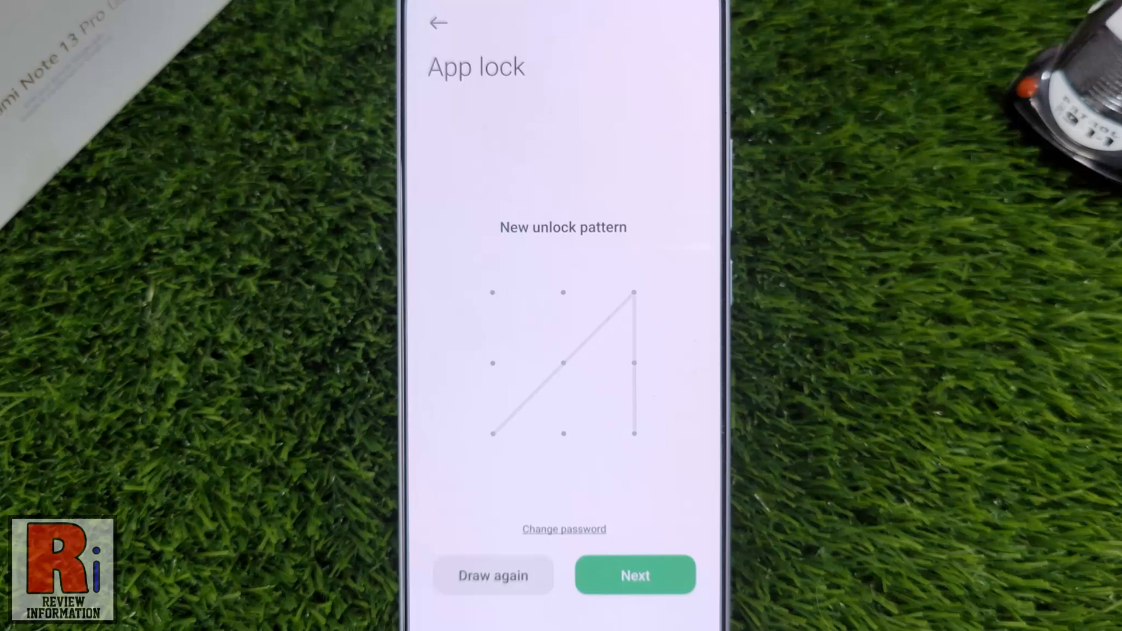
click(633, 575)
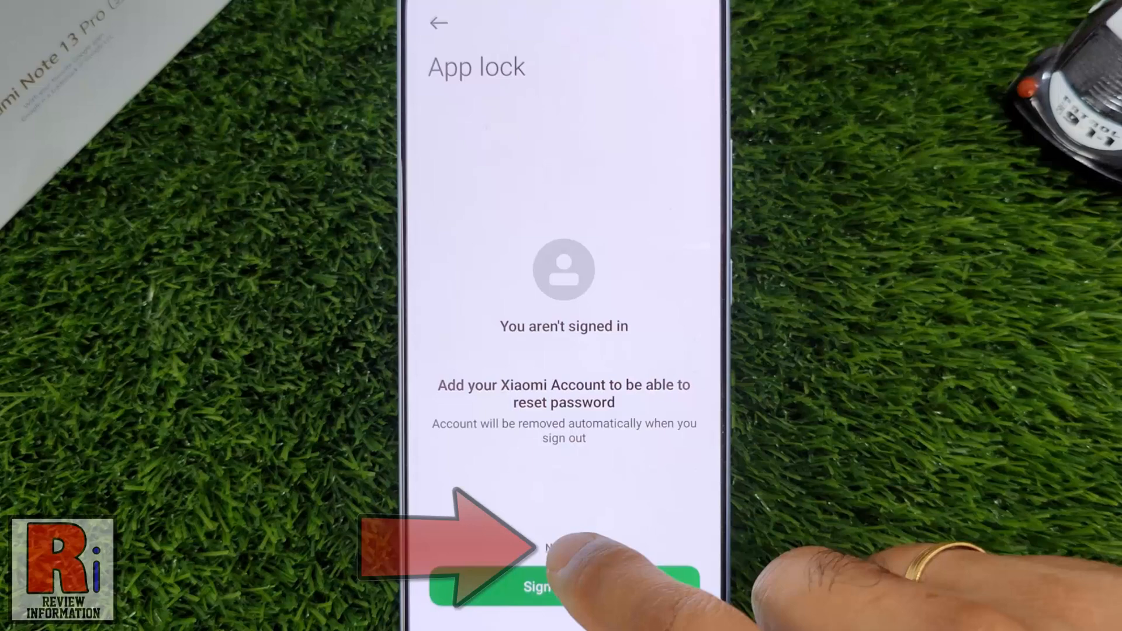
Step: Skip the Xiaomi Account sign-in and lock the nine suggested apps
click(564, 586)
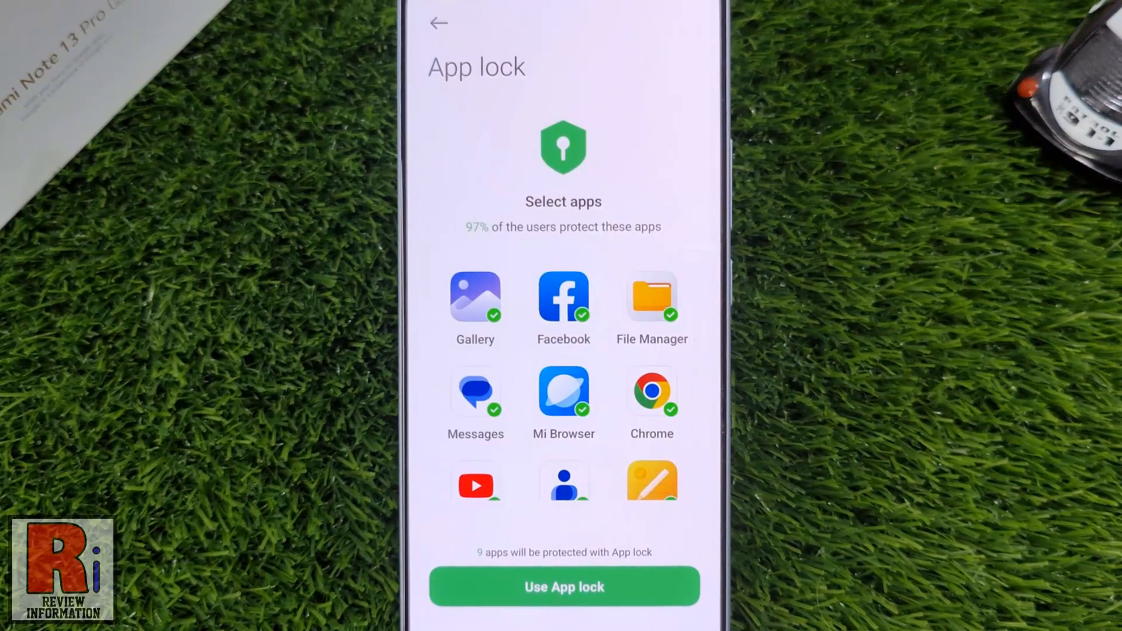
click(564, 587)
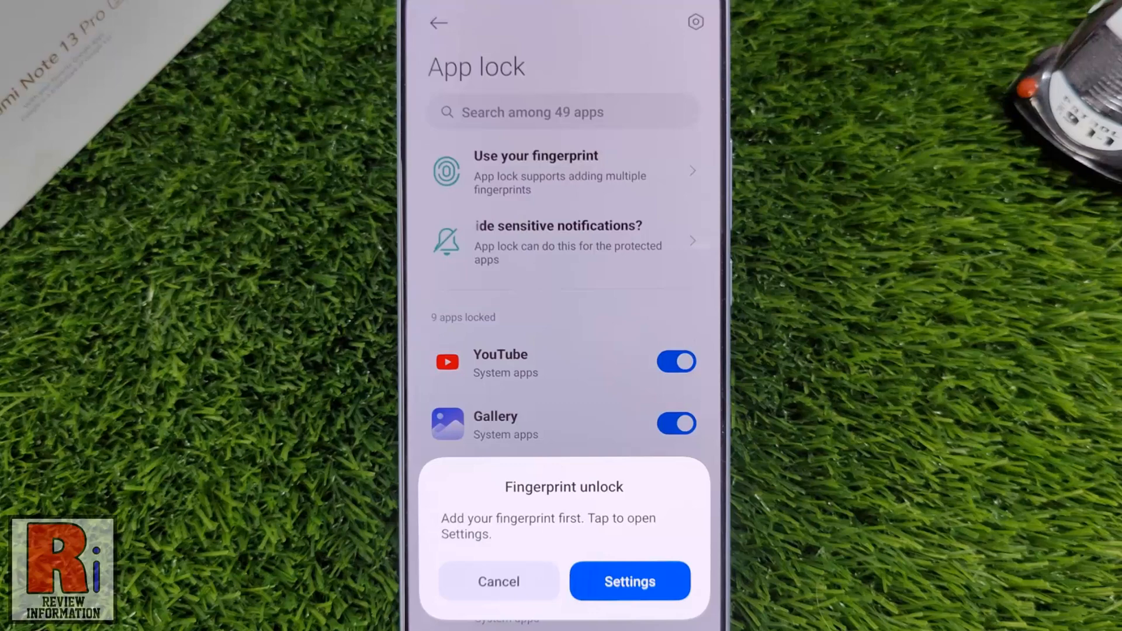
Step: Decline fingerprint unlock and add Photos to the locked apps
click(498, 581)
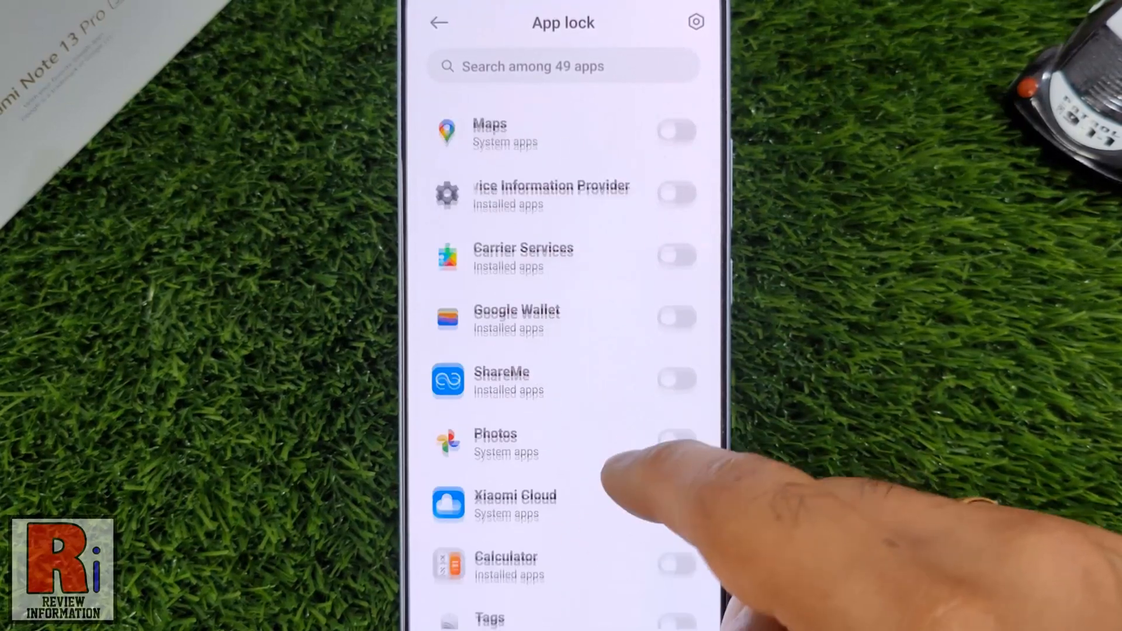
click(675, 422)
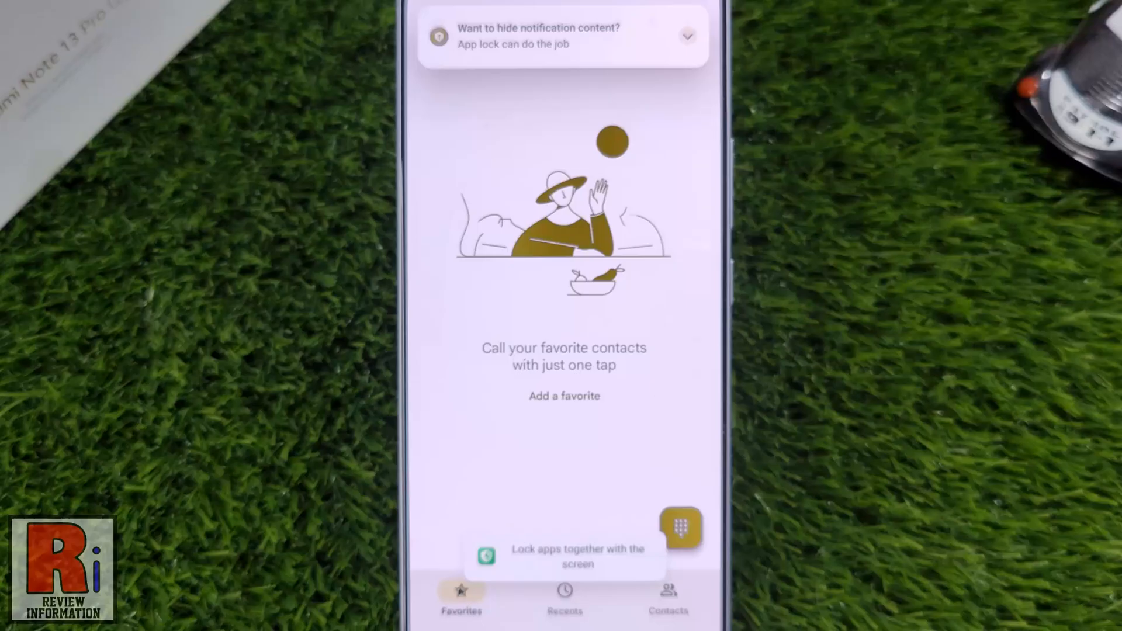
Step: Return from the Phone app to the App lock list showing Photos locked
click(564, 37)
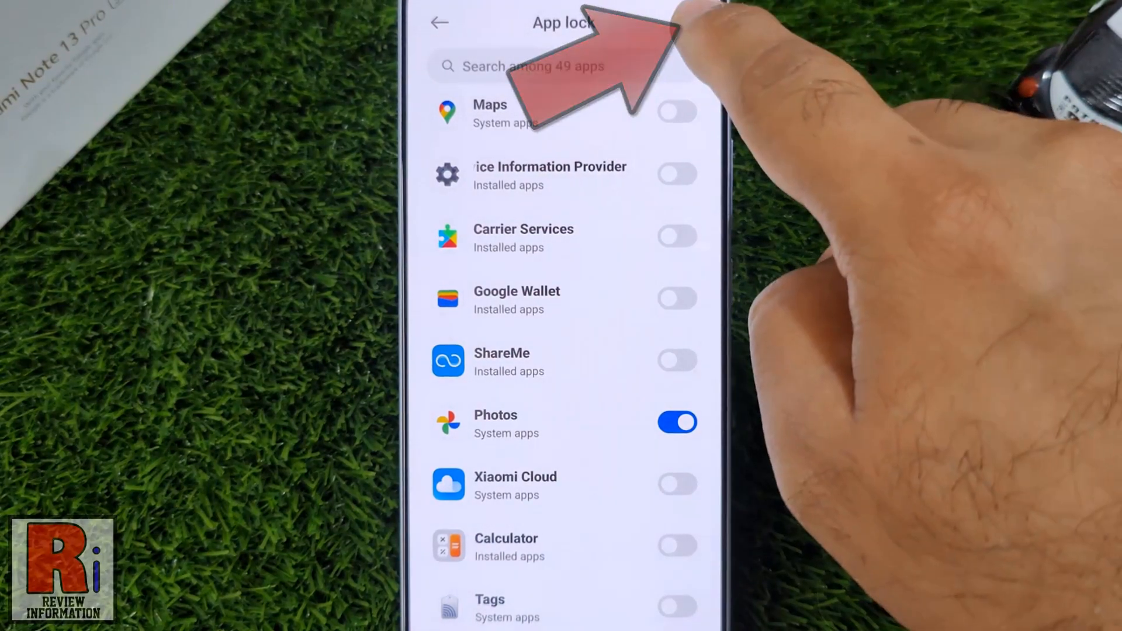
Step: Switch App lock off from its own settings and confirm with OK
click(438, 22)
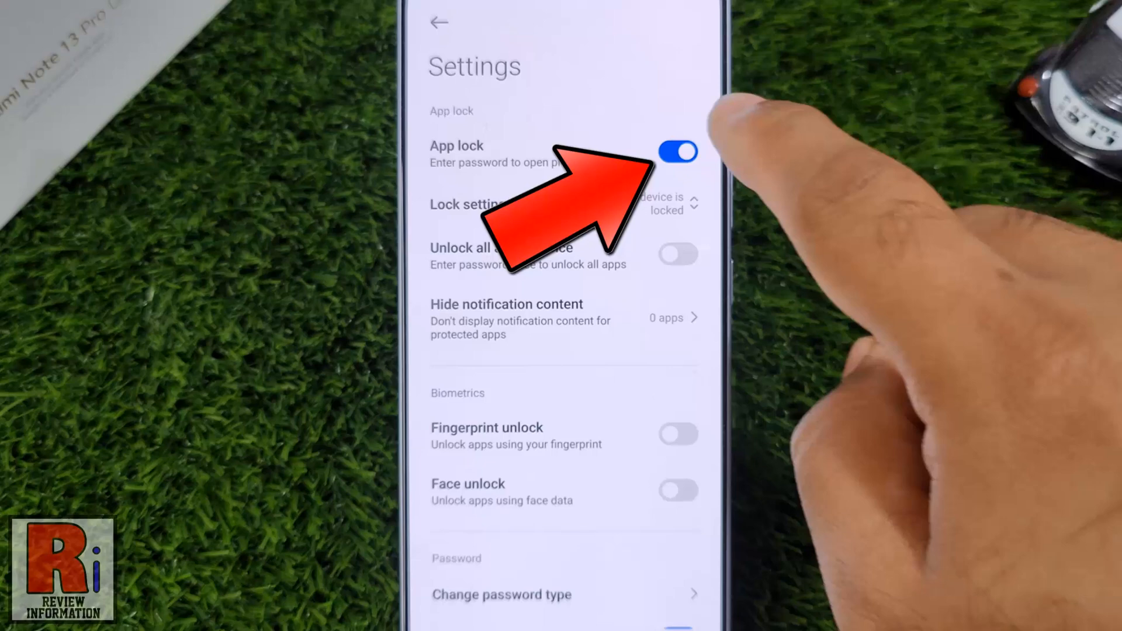
click(676, 152)
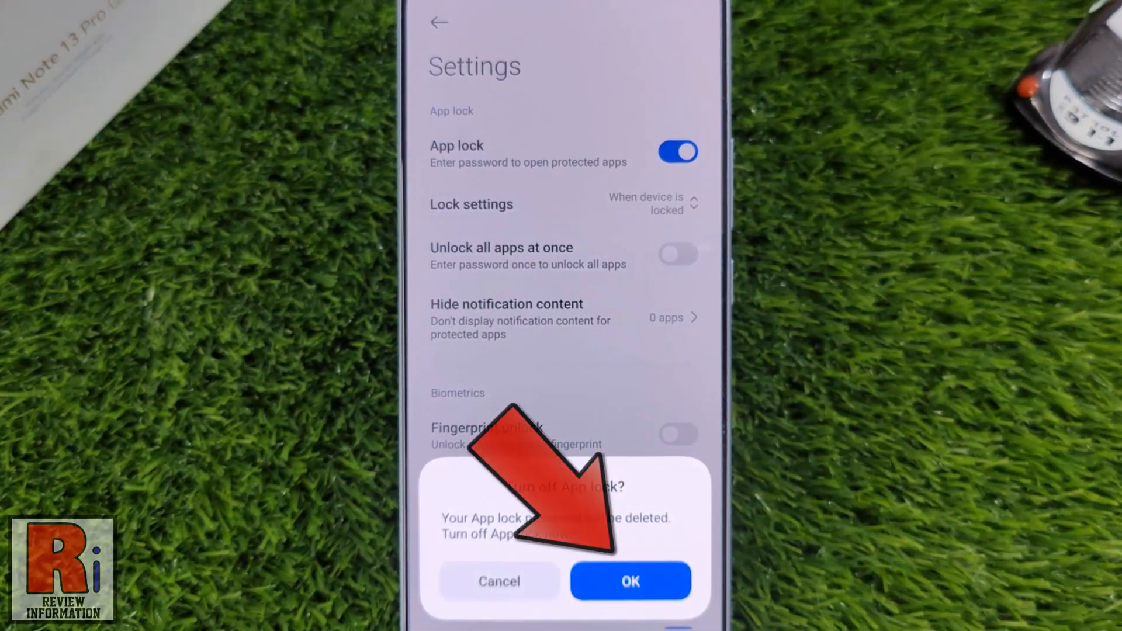
click(630, 581)
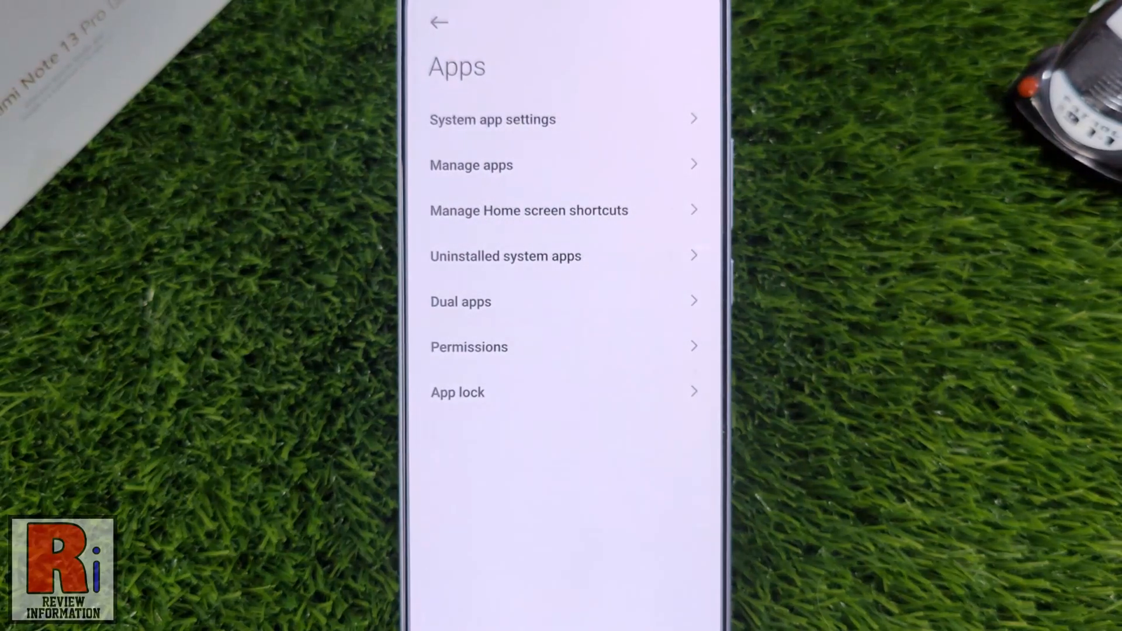